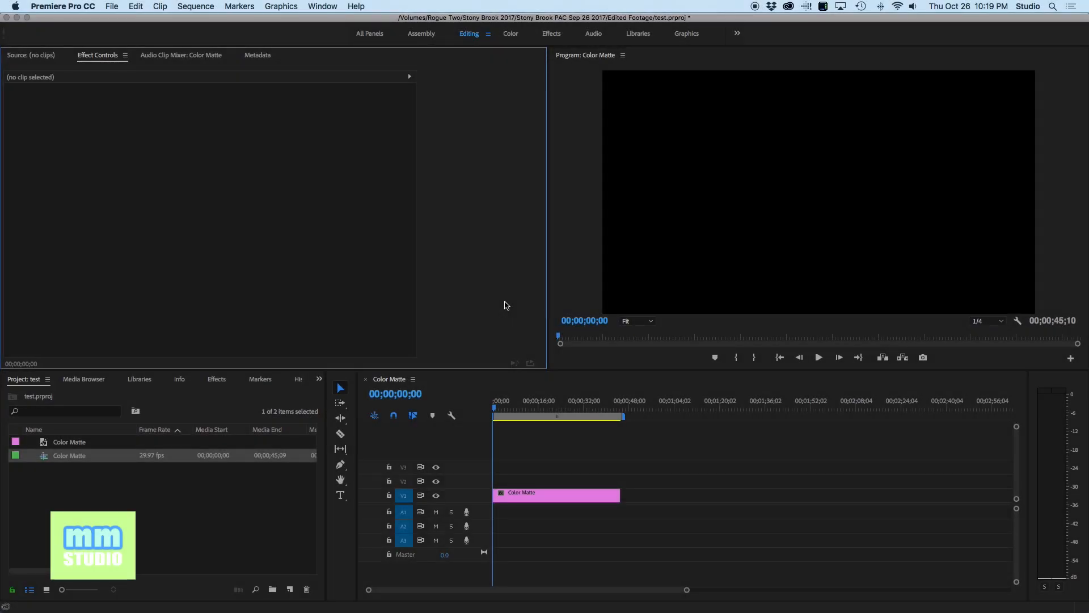
pyautogui.moveTo(532, 309)
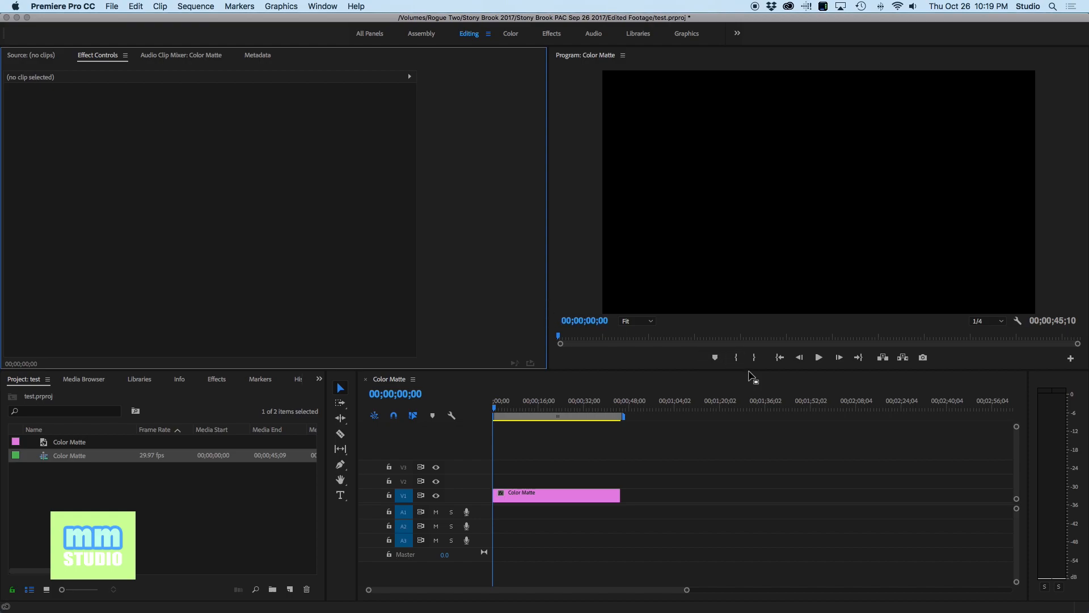
pyautogui.moveTo(642, 428)
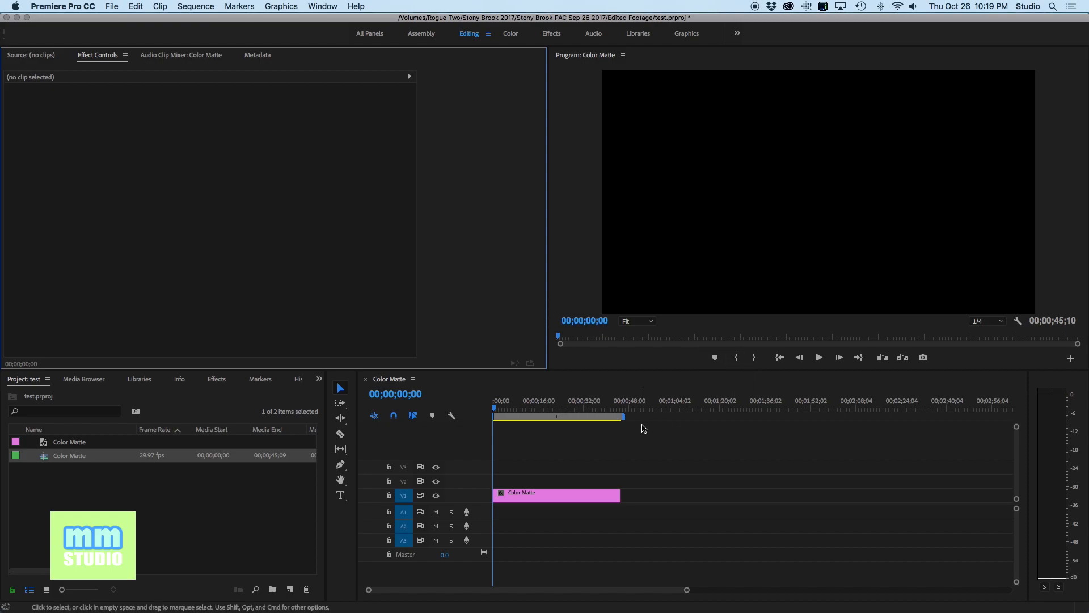
pyautogui.moveTo(671, 438)
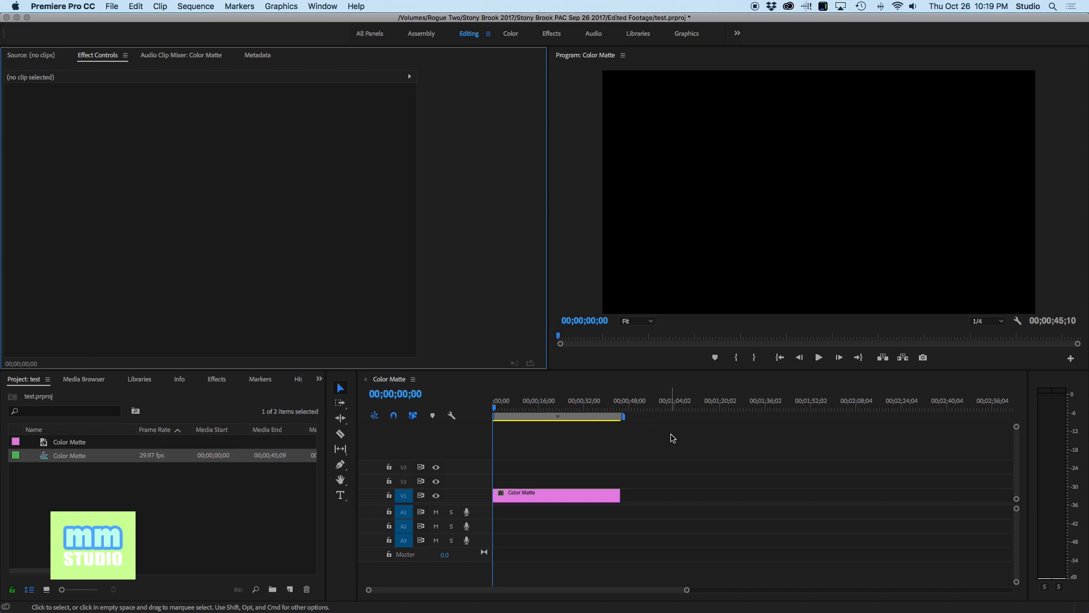
pyautogui.moveTo(648, 539)
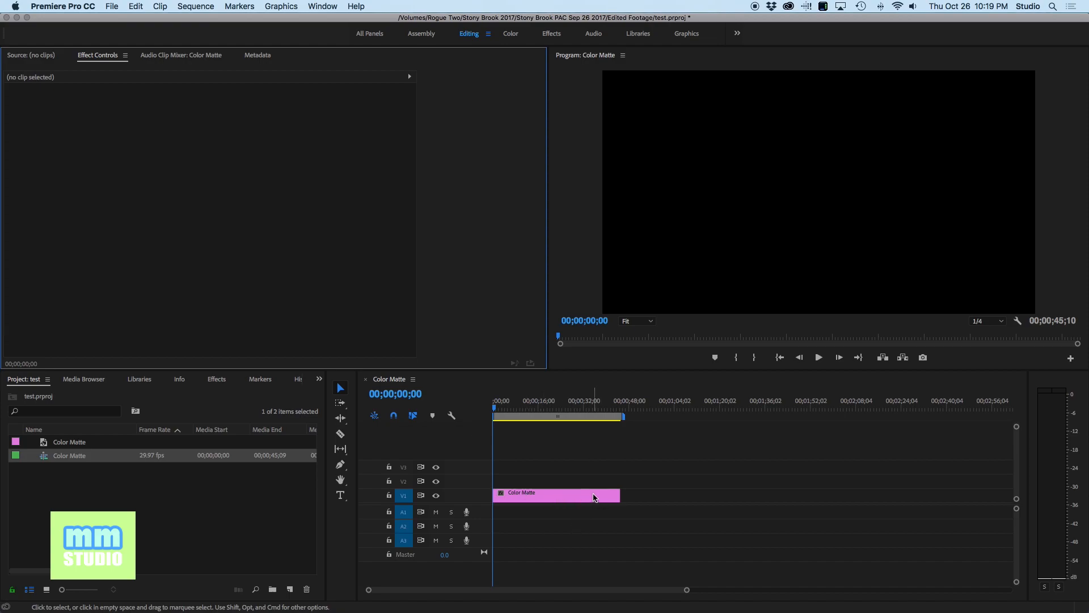
pyautogui.moveTo(594, 497)
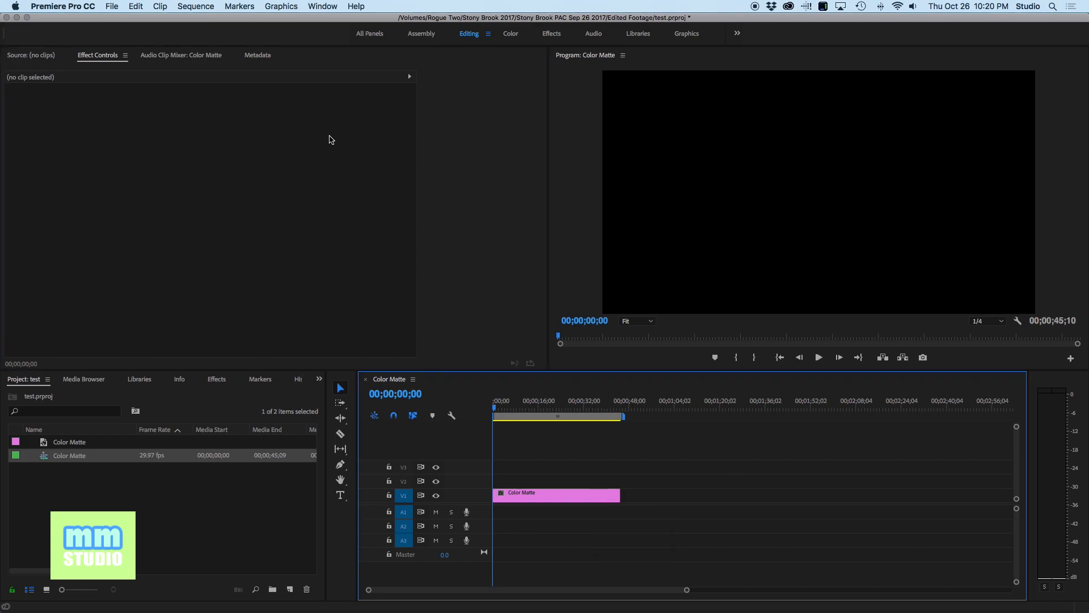
# Step: Create a new text layer from the Graphics menu above the black color matte
pyautogui.click(281, 6)
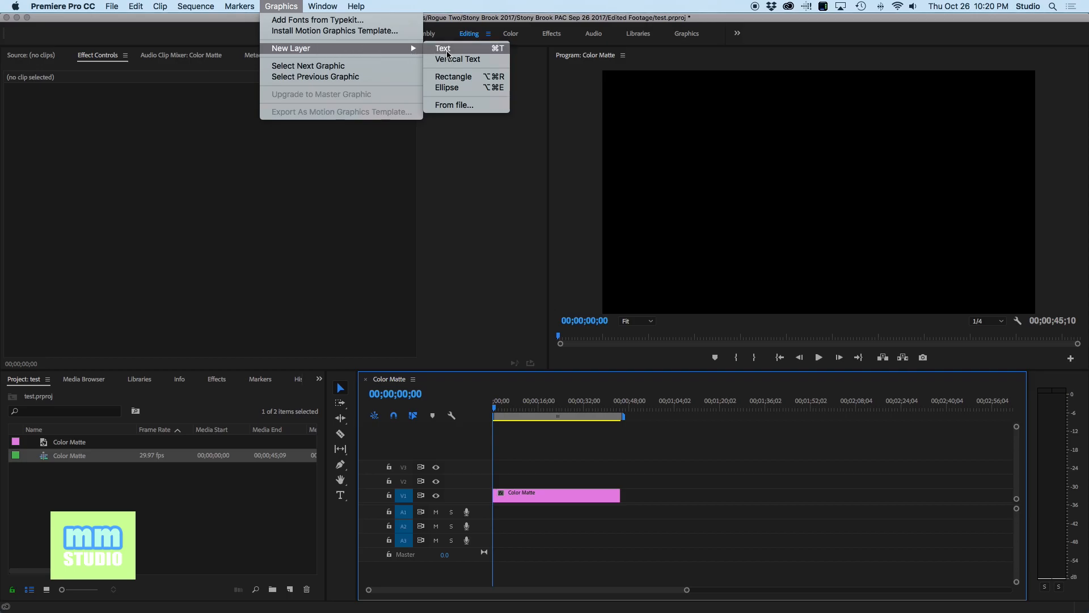
pyautogui.click(443, 48)
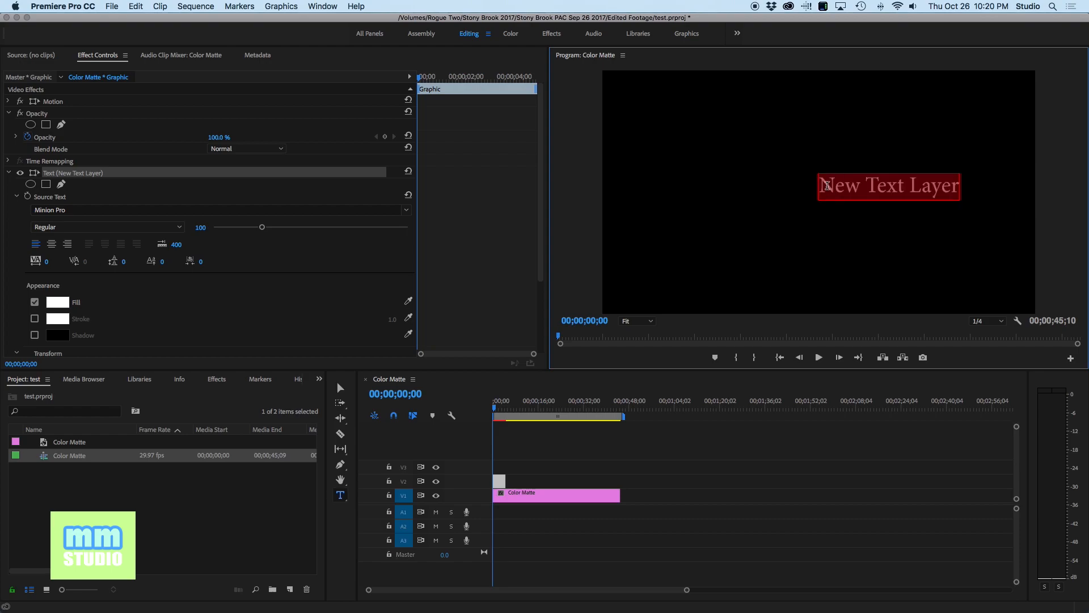
# Step: Replace the placeholder text with 'winter is coming'
pyautogui.write('winter is c')
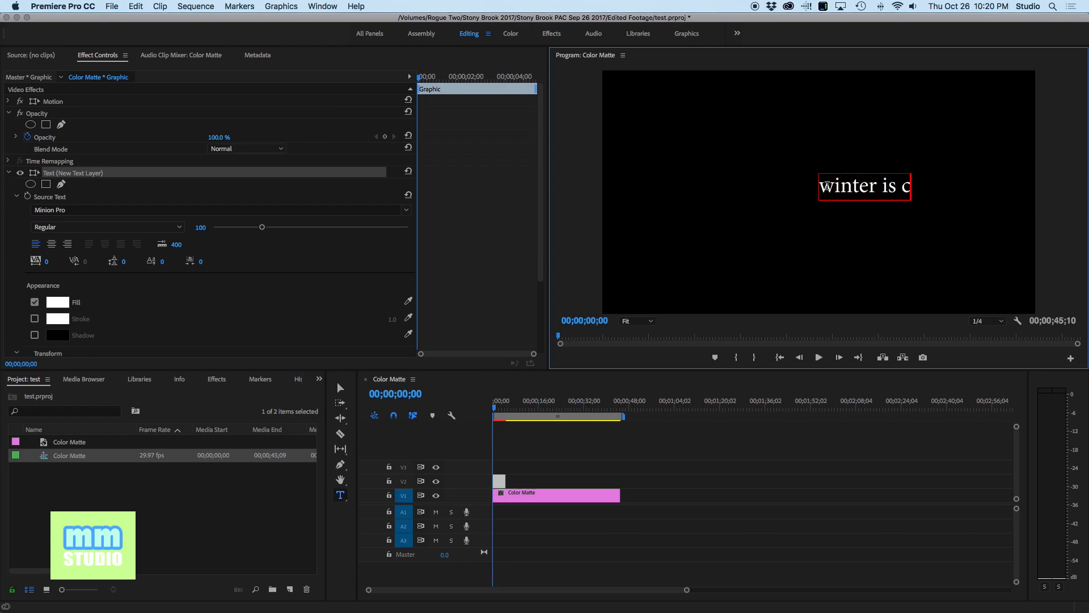
pyautogui.write('oming')
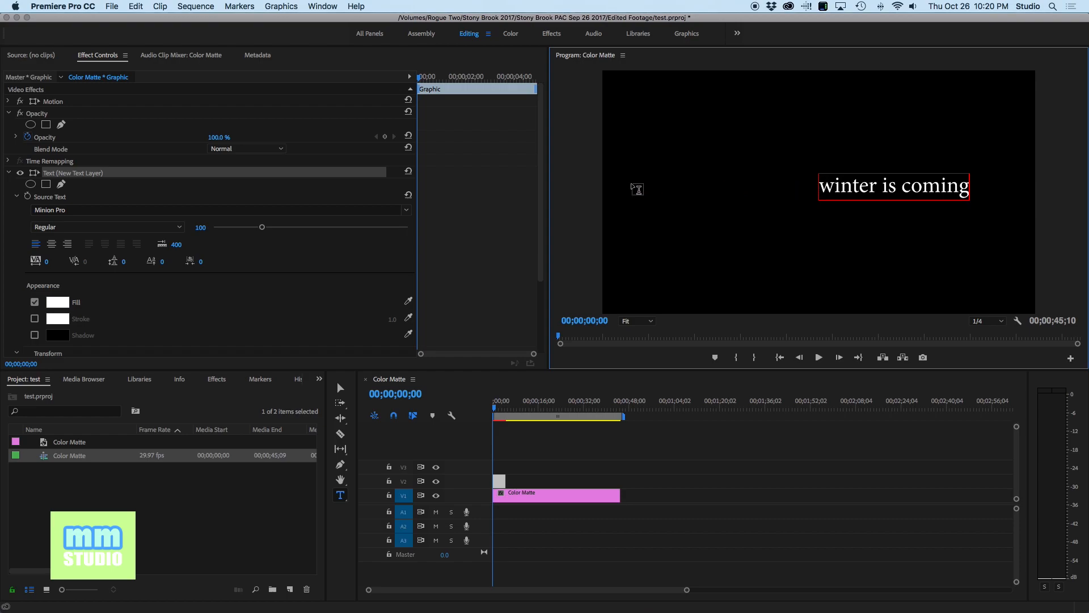
pyautogui.moveTo(186, 269)
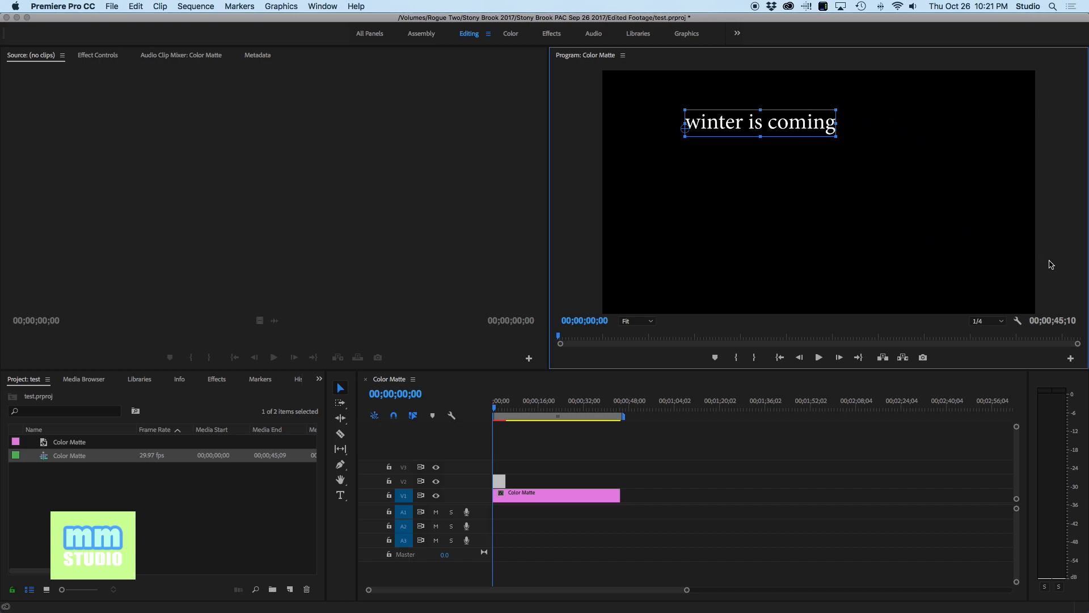
pyautogui.moveTo(1018, 320)
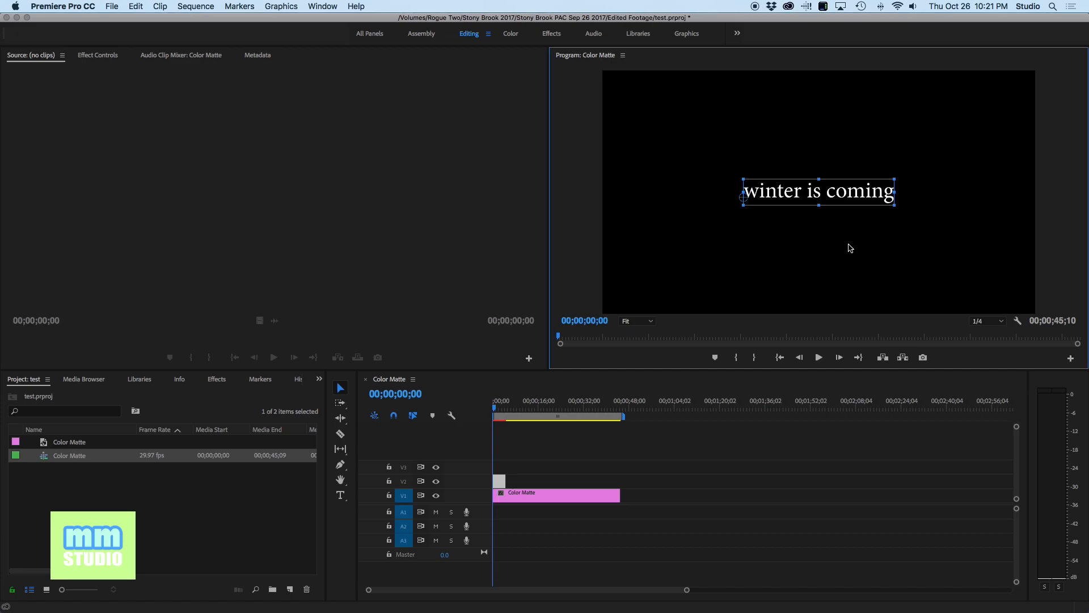
pyautogui.moveTo(832, 270)
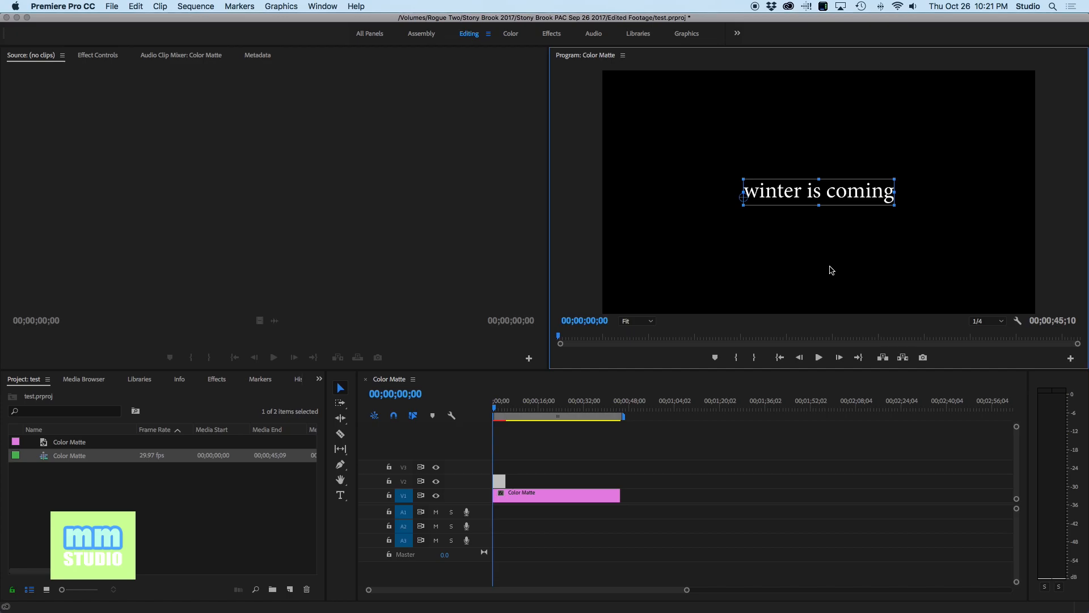